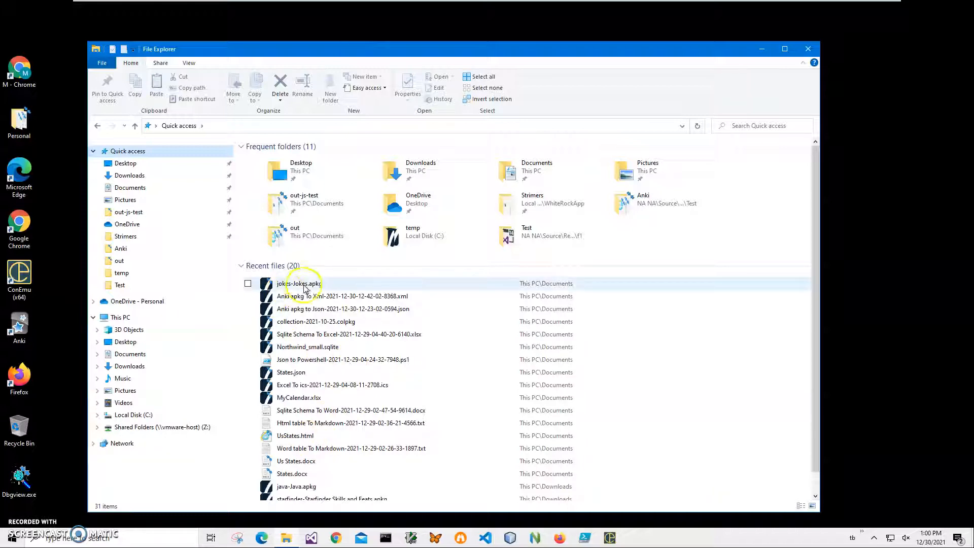
Open jokes-Jokes.apkg from Recent files to preview its 170 question-and-answer cards
double_click(300, 283)
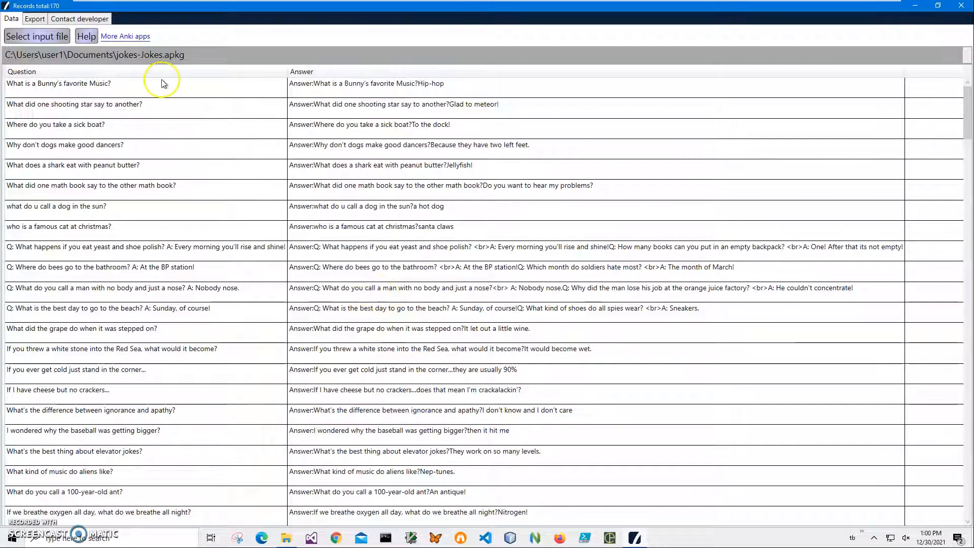
mouse_move(209, 249)
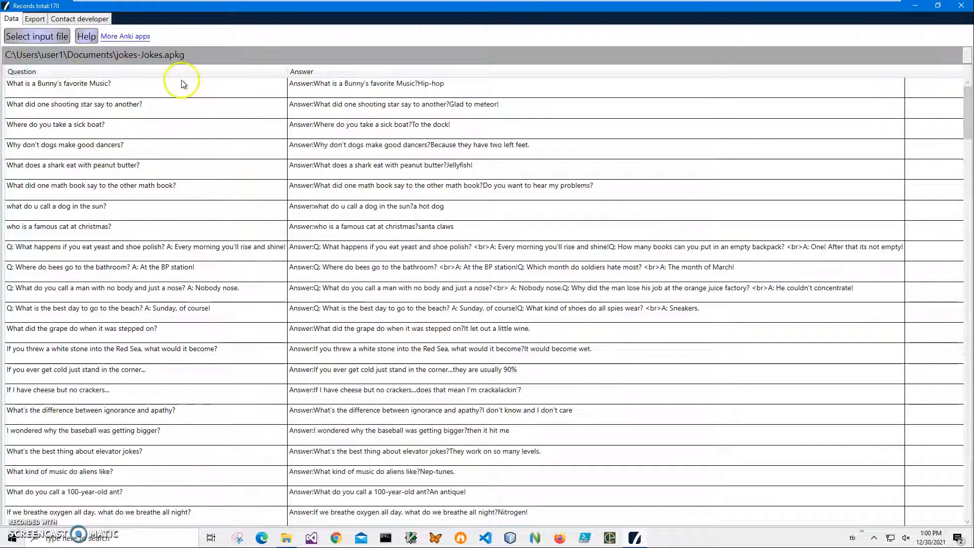
mouse_move(413, 289)
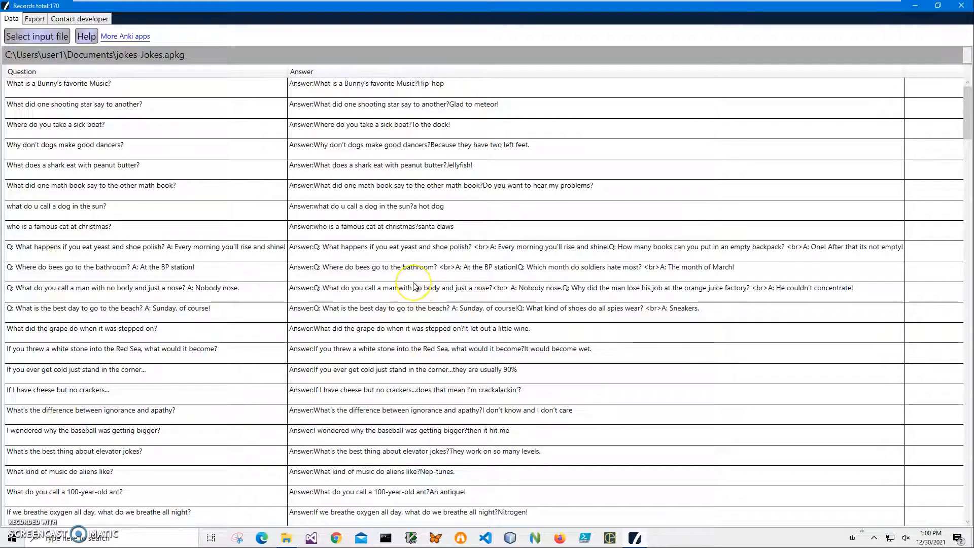
mouse_move(155, 90)
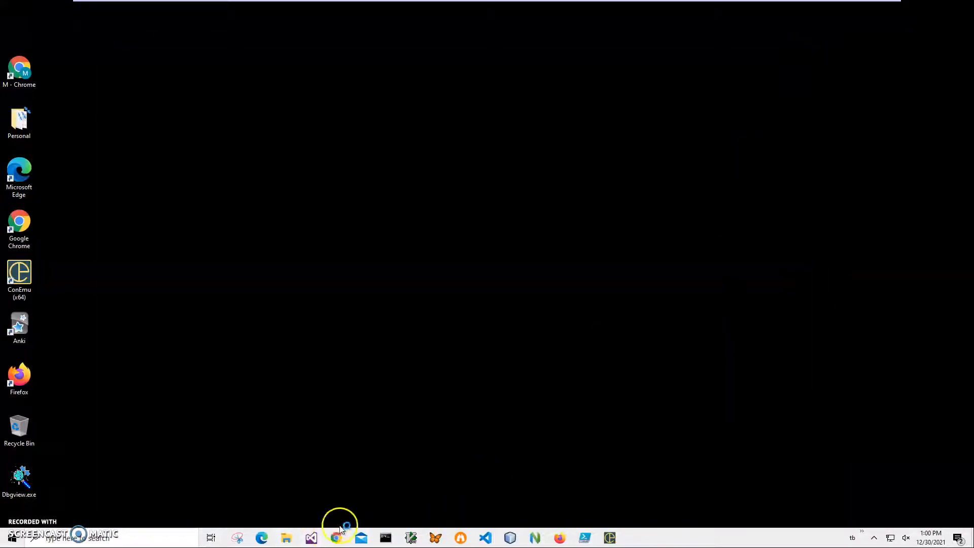
Search the Whiterock site for 'ap' and download the Anki apkg To Text installer zip
left_click(337, 538)
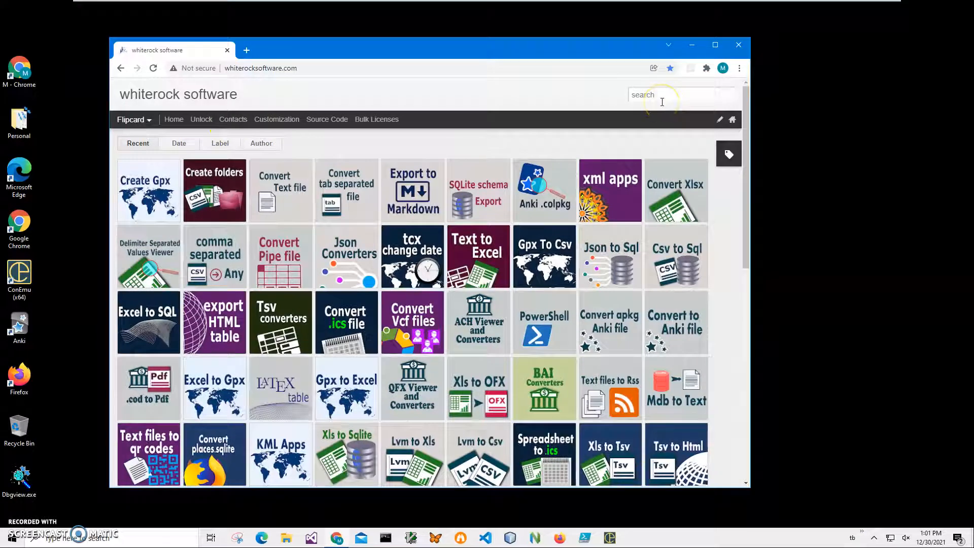
type("apkg")
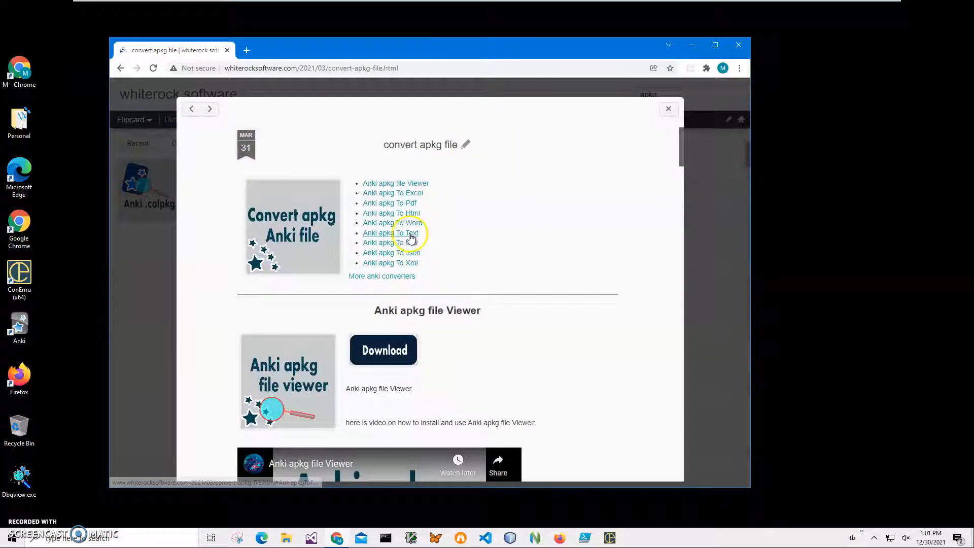
left_click(390, 232)
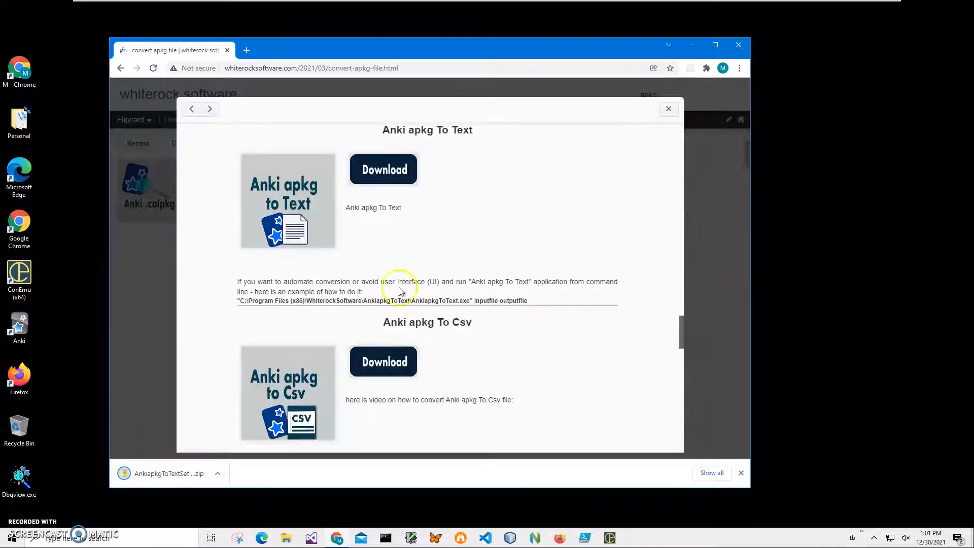
mouse_move(206, 452)
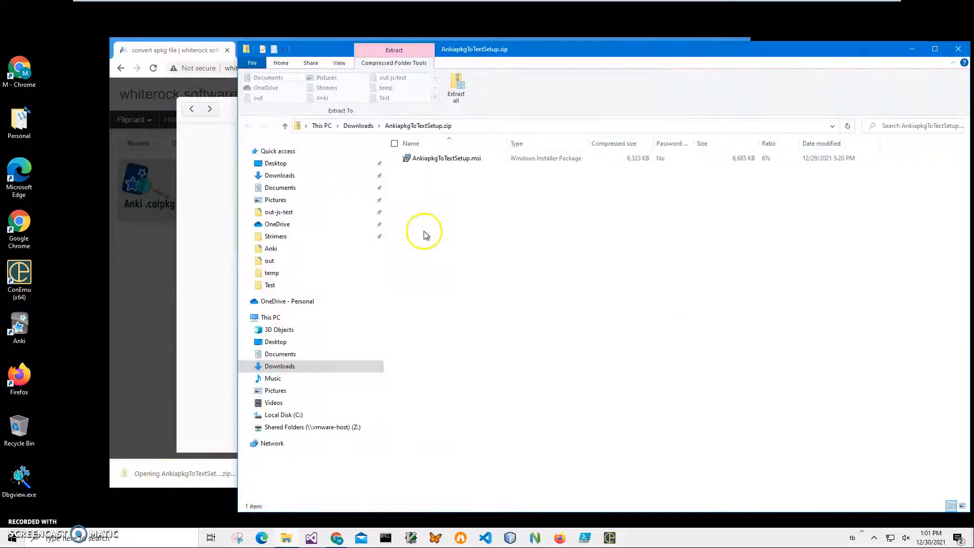
Launch AnkiapkgToTextSetup.msi from the zip, running it despite the SmartScreen warning
left_click(446, 158)
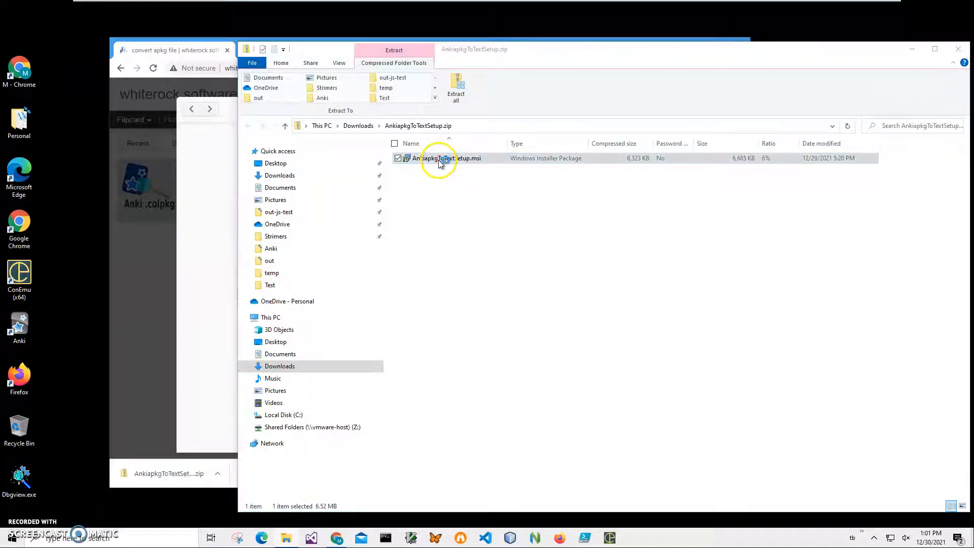
double_click(440, 158)
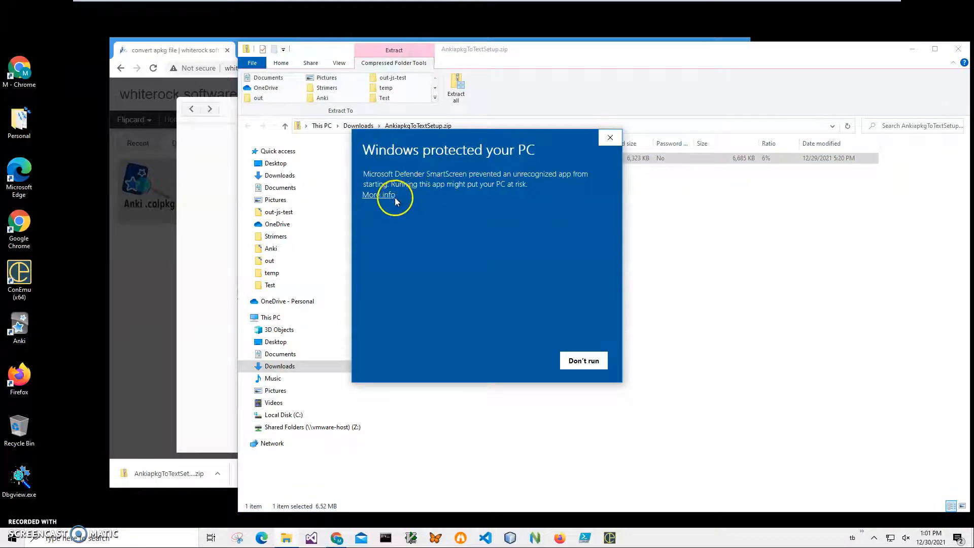
left_click(377, 195)
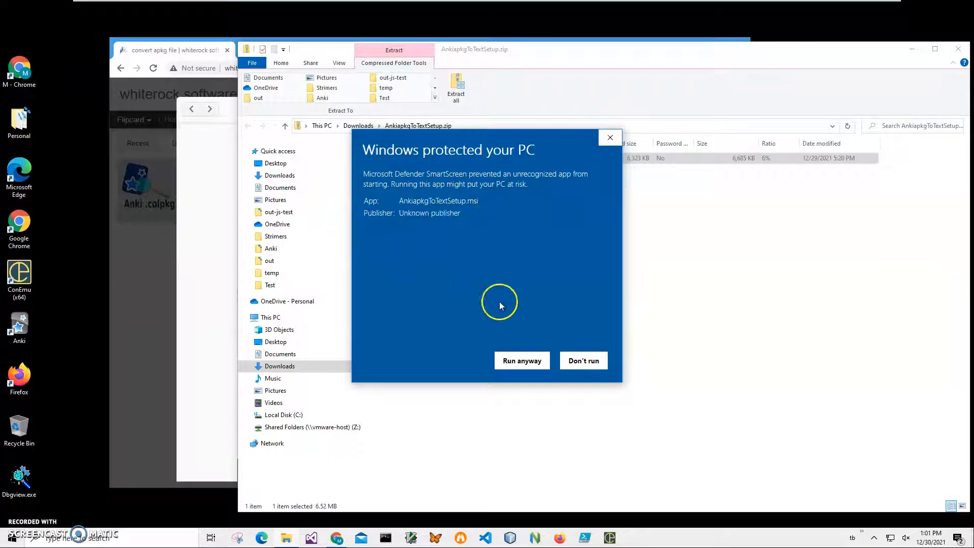
left_click(521, 360)
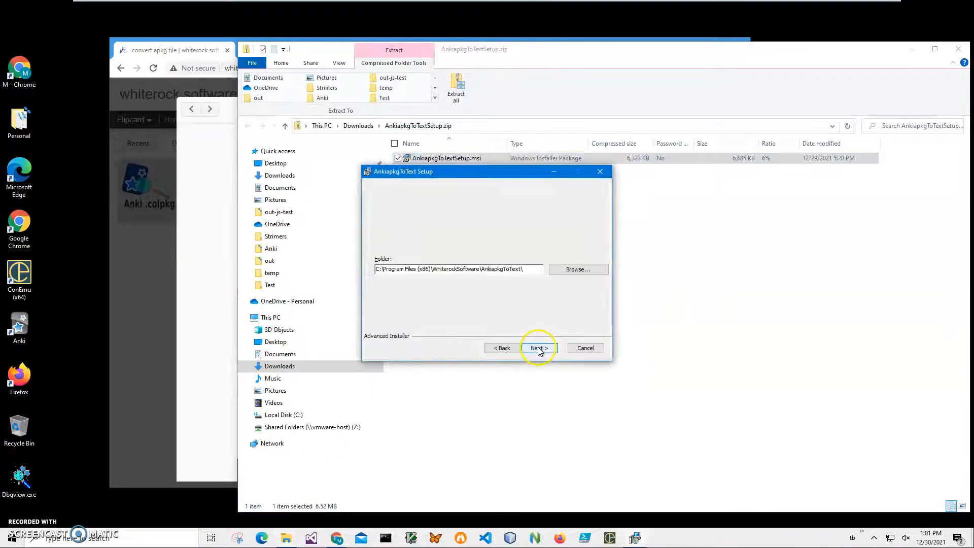
Install to the default folder, approve the UAC prompt, and finish setup
left_click(538, 348)
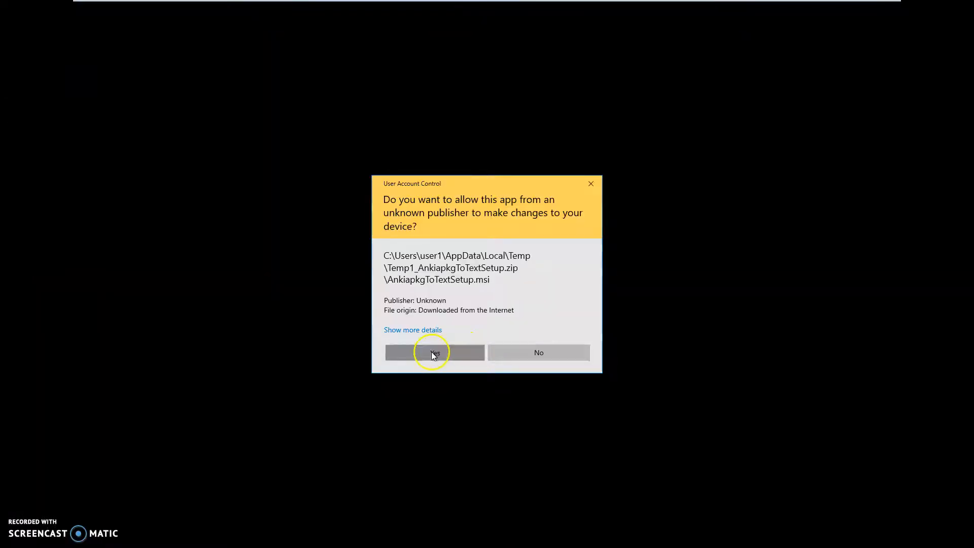
left_click(434, 352)
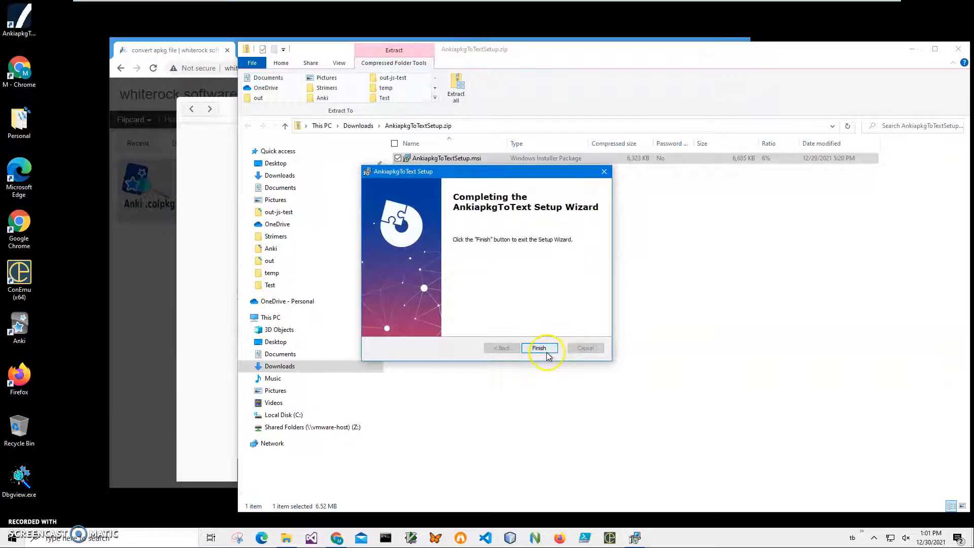
left_click(539, 348)
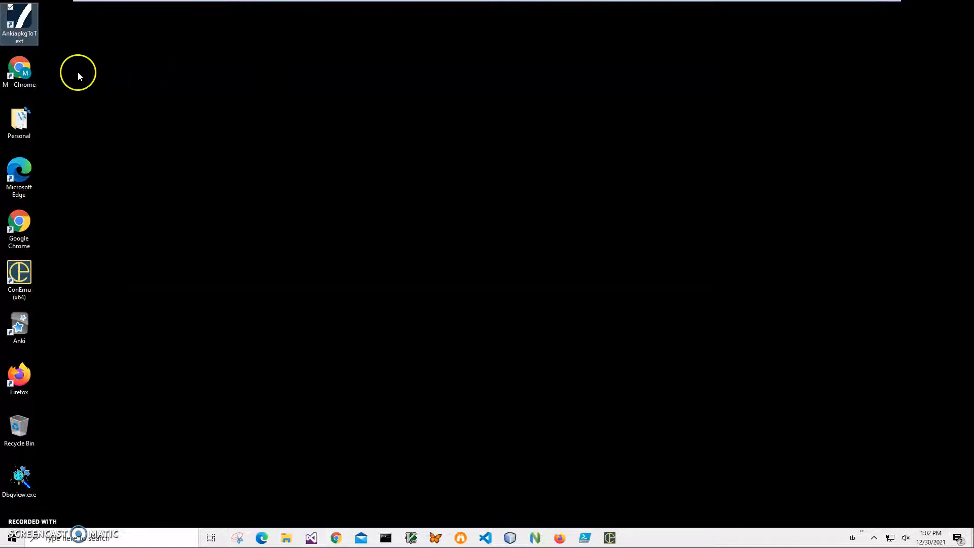
Launch Anki apkg To Text and pick jokes-Jokes.apkg as the input deck
double_click(19, 19)
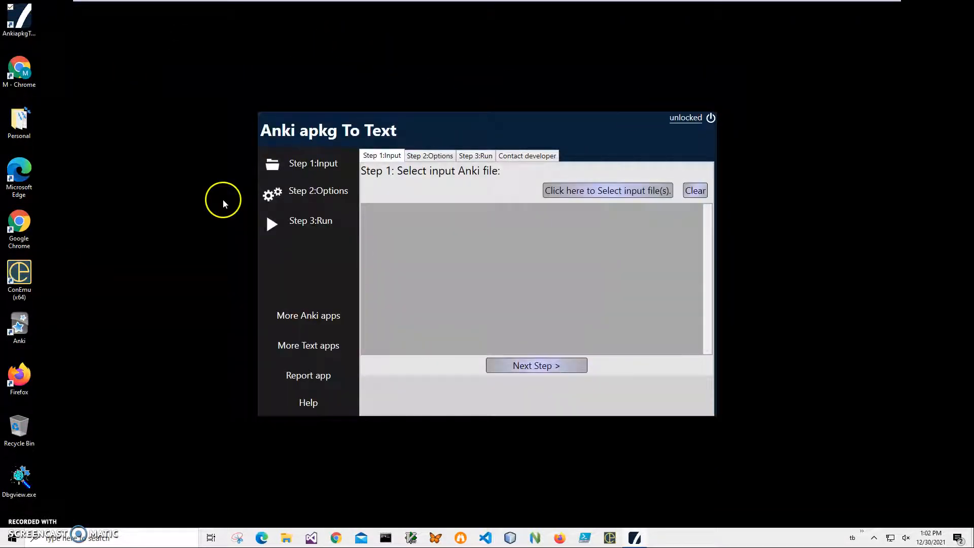
left_click(606, 190)
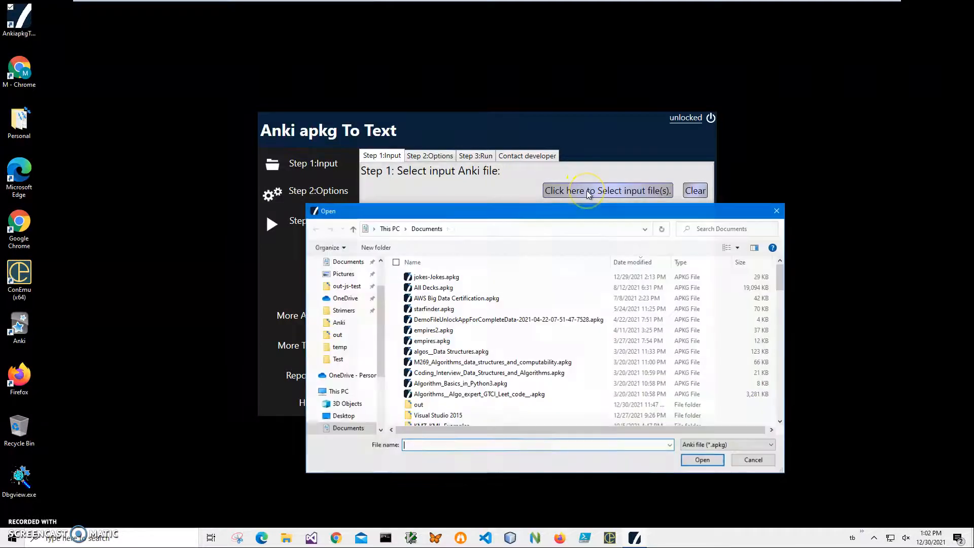
mouse_move(615, 191)
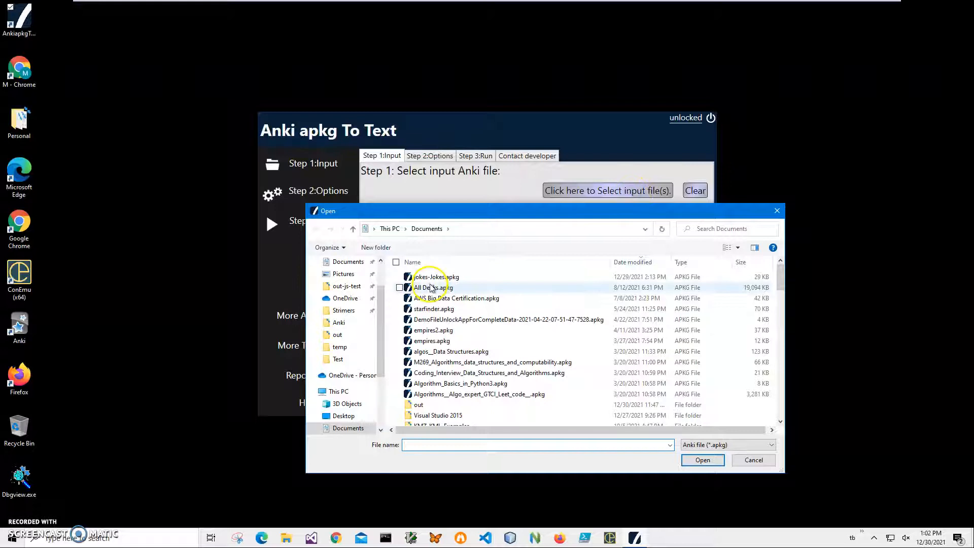
left_click(434, 276)
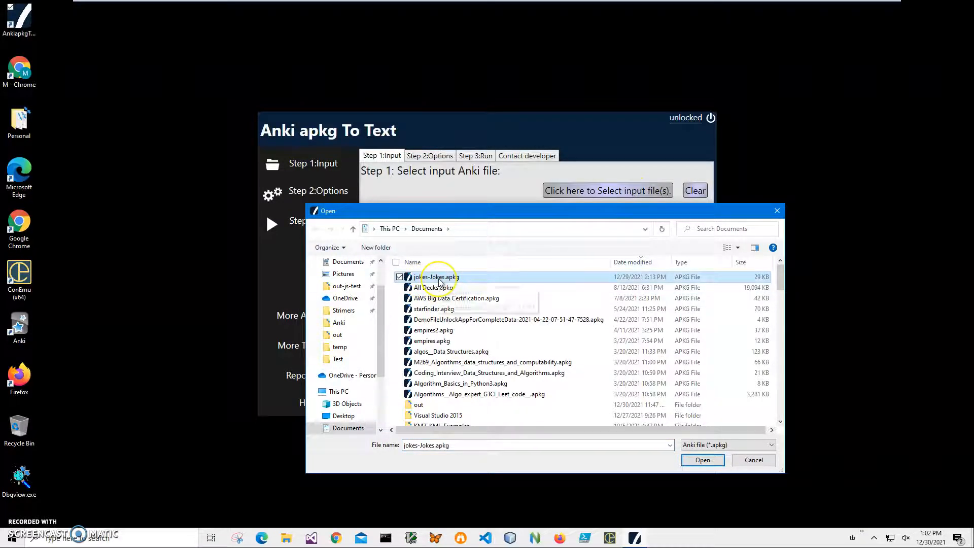
Confirm jokes-Jokes.apkg as the input file and advance to conversion options
left_click(703, 459)
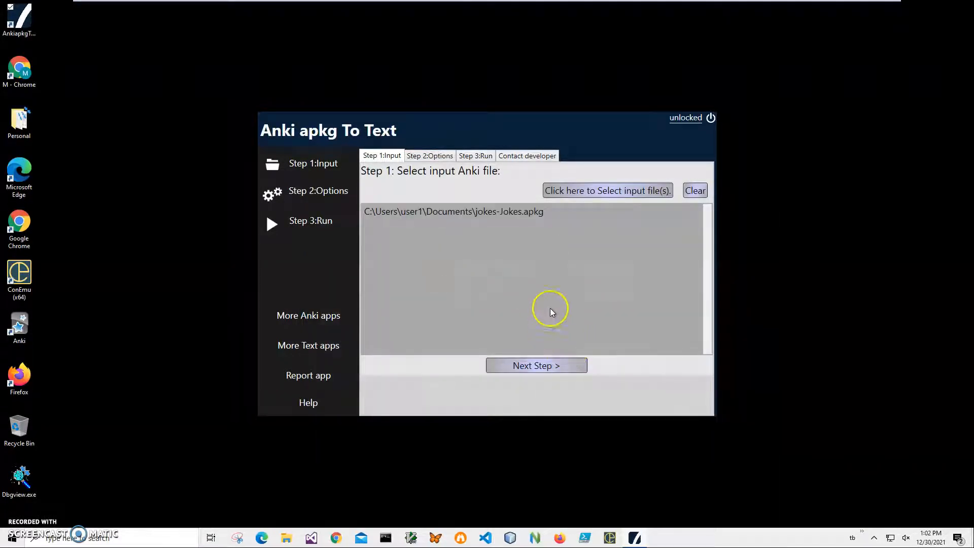
mouse_move(556, 303)
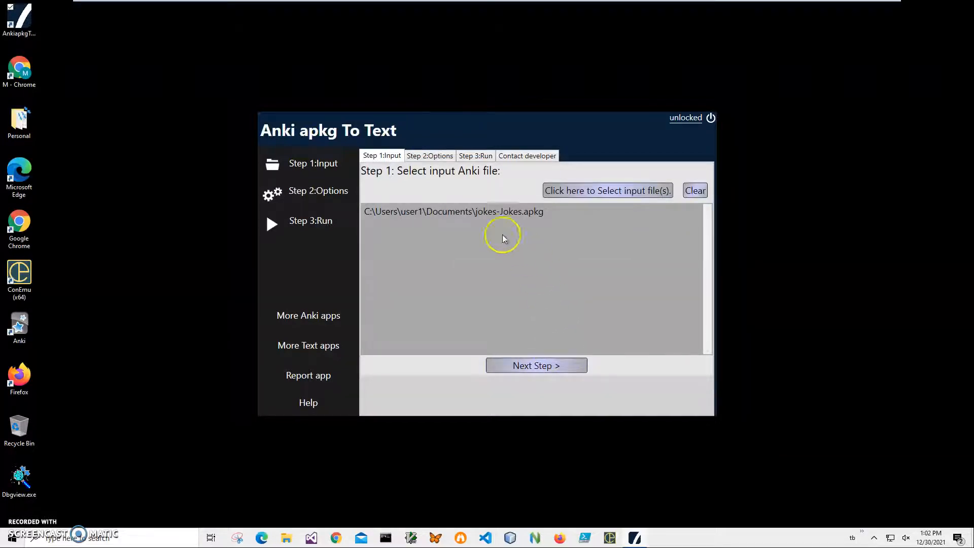
left_click(453, 211)
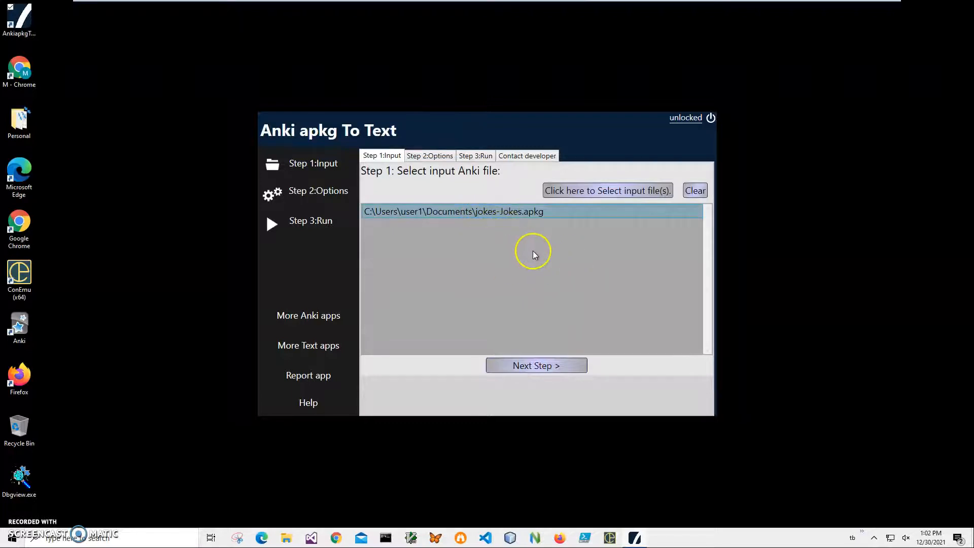
left_click(535, 366)
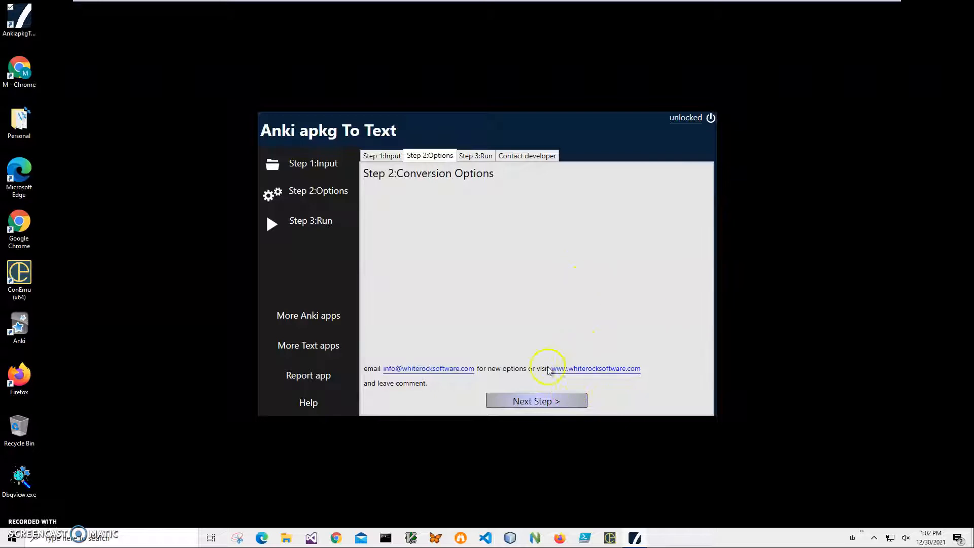
Run the Jokes deck conversion and save the dated text file to Documents
left_click(536, 401)
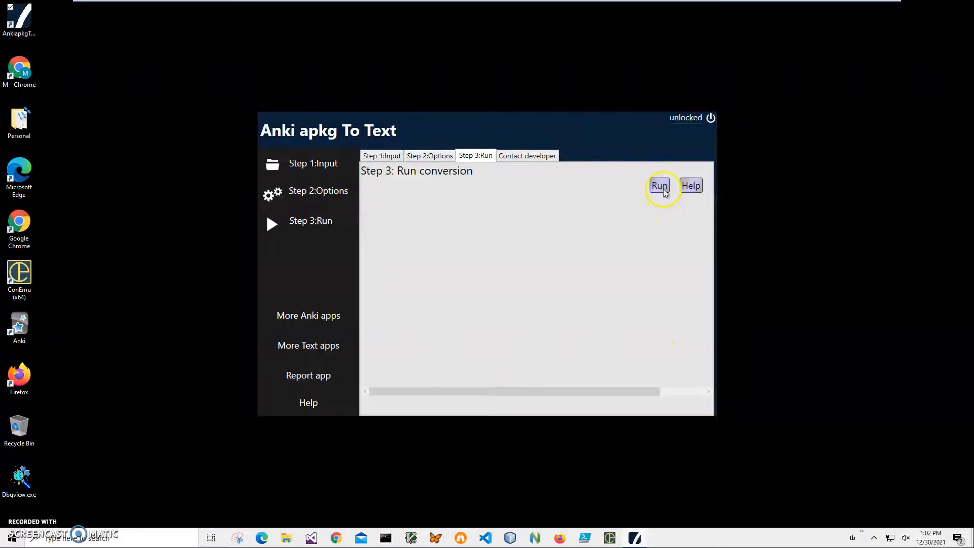
left_click(659, 185)
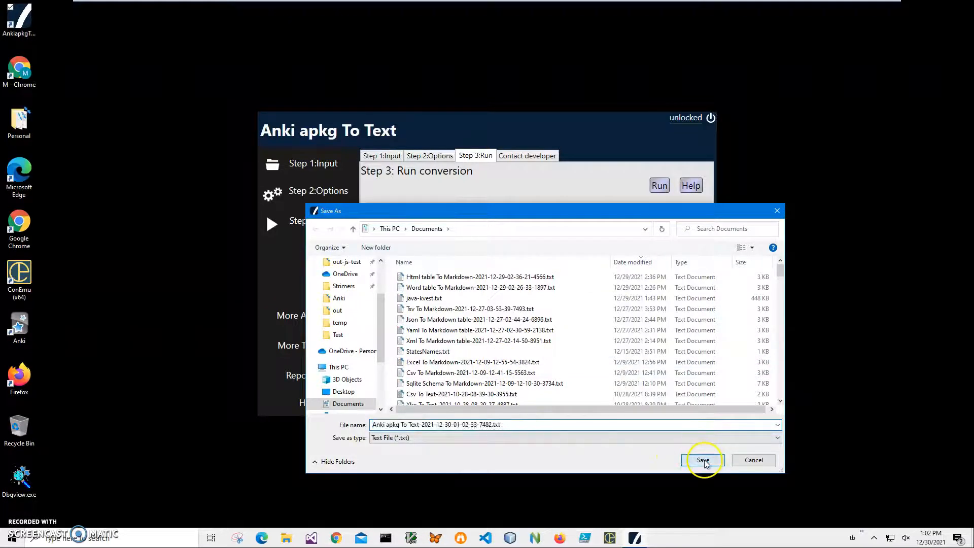
left_click(703, 460)
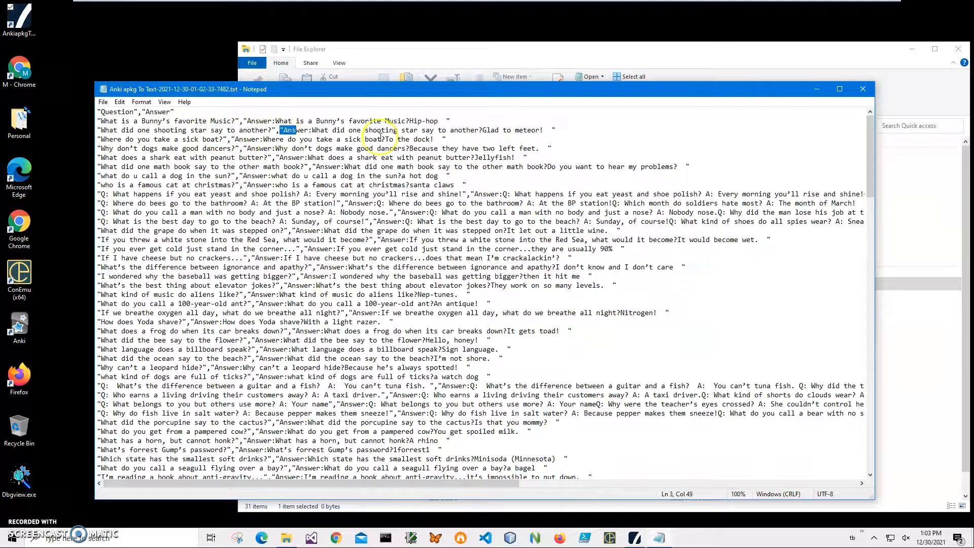
Scroll through the jokes text file down to its final question-answer rows
scroll("down", 3)
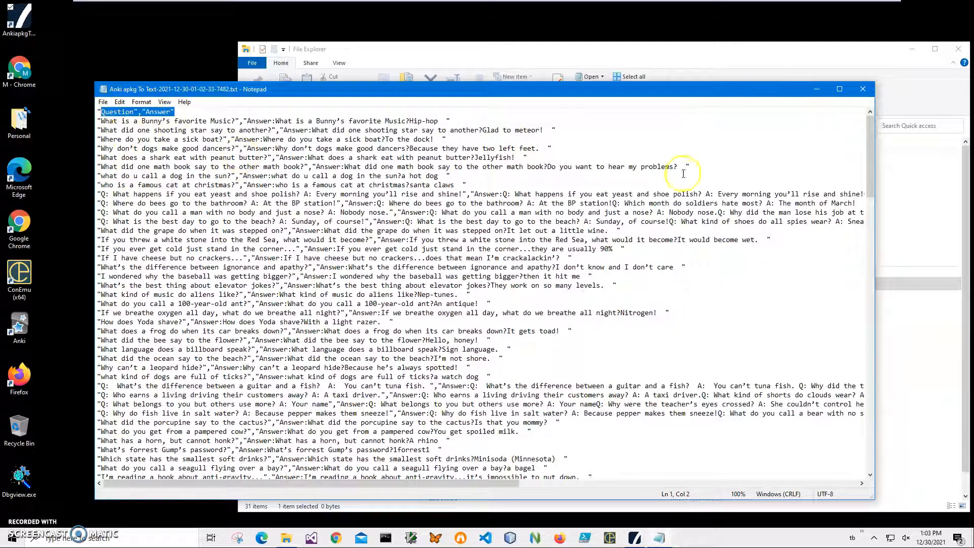
scroll("down", 3)
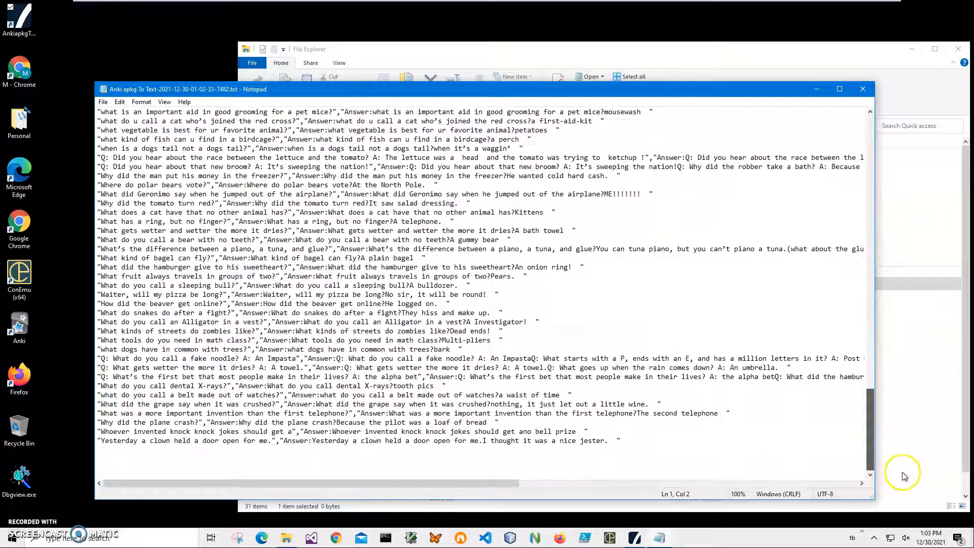